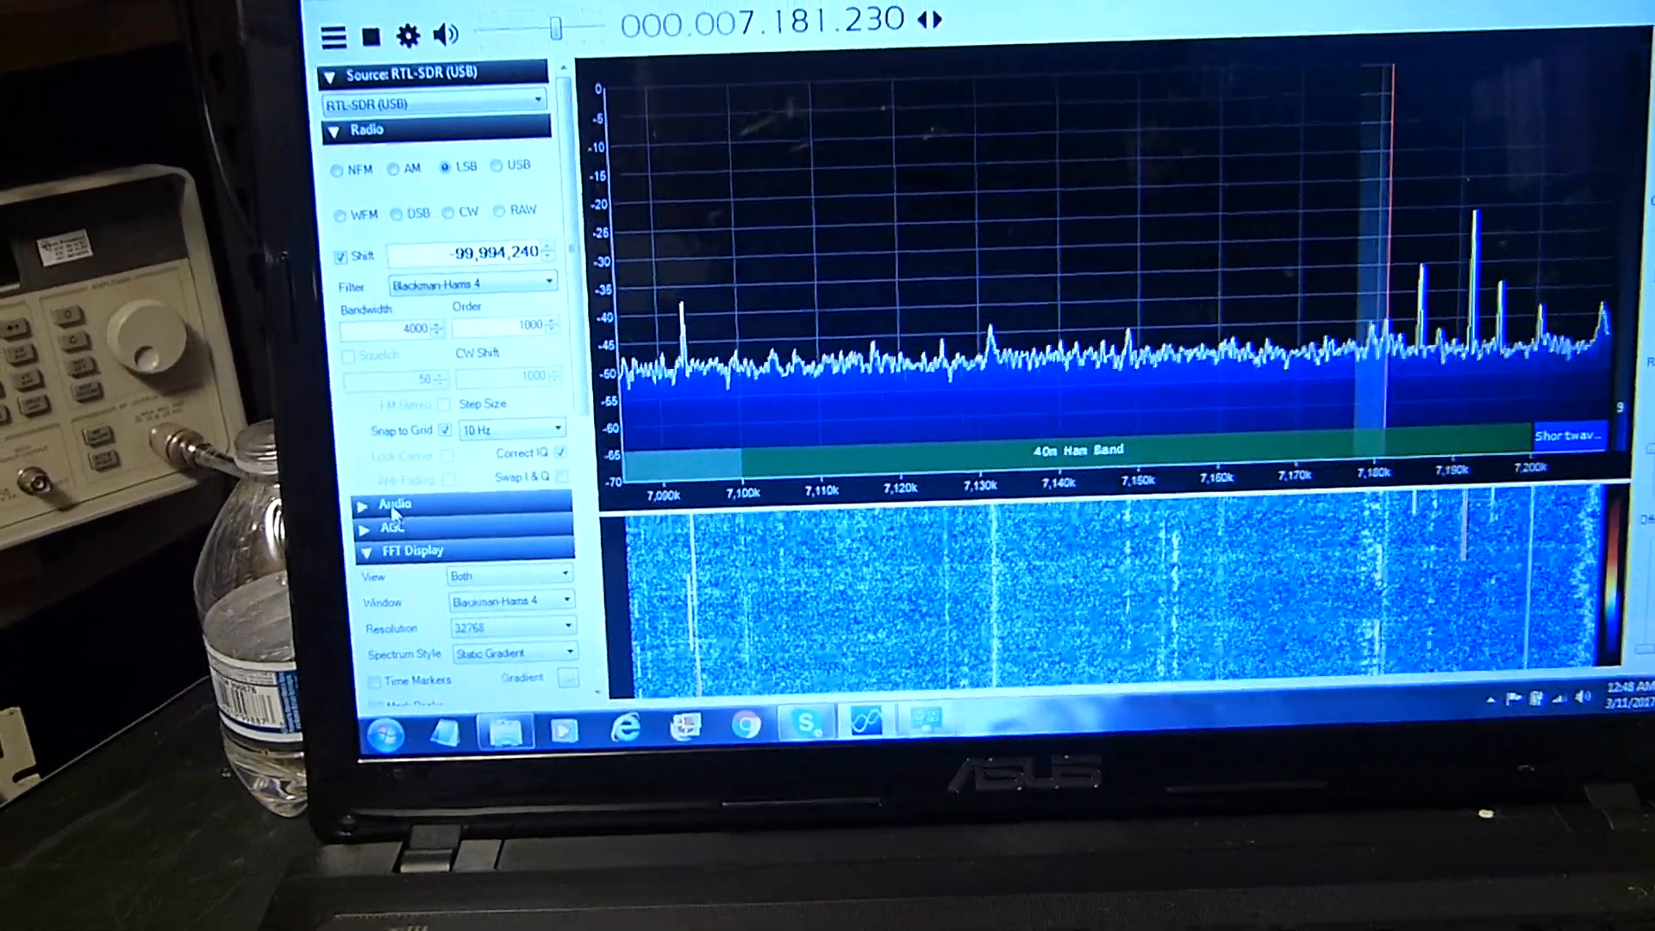
# Step: Expand the Audio and FFT Display panels in the sidebar while receiving near 7,170 kHz
pyautogui.click(397, 503)
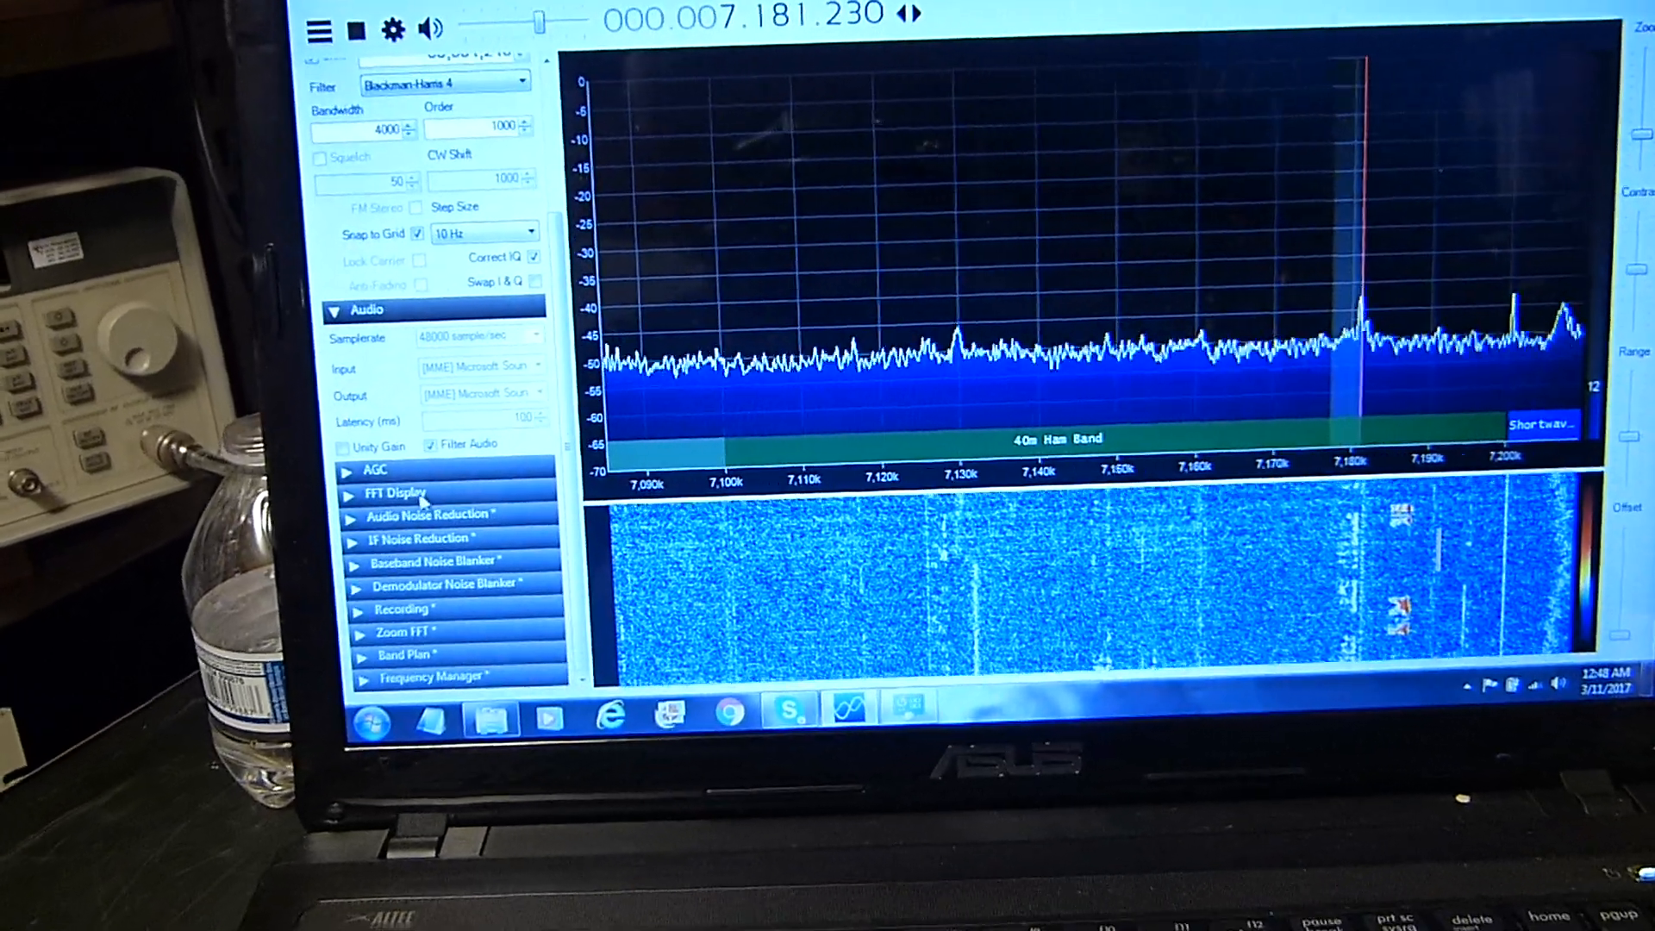
pyautogui.click(407, 493)
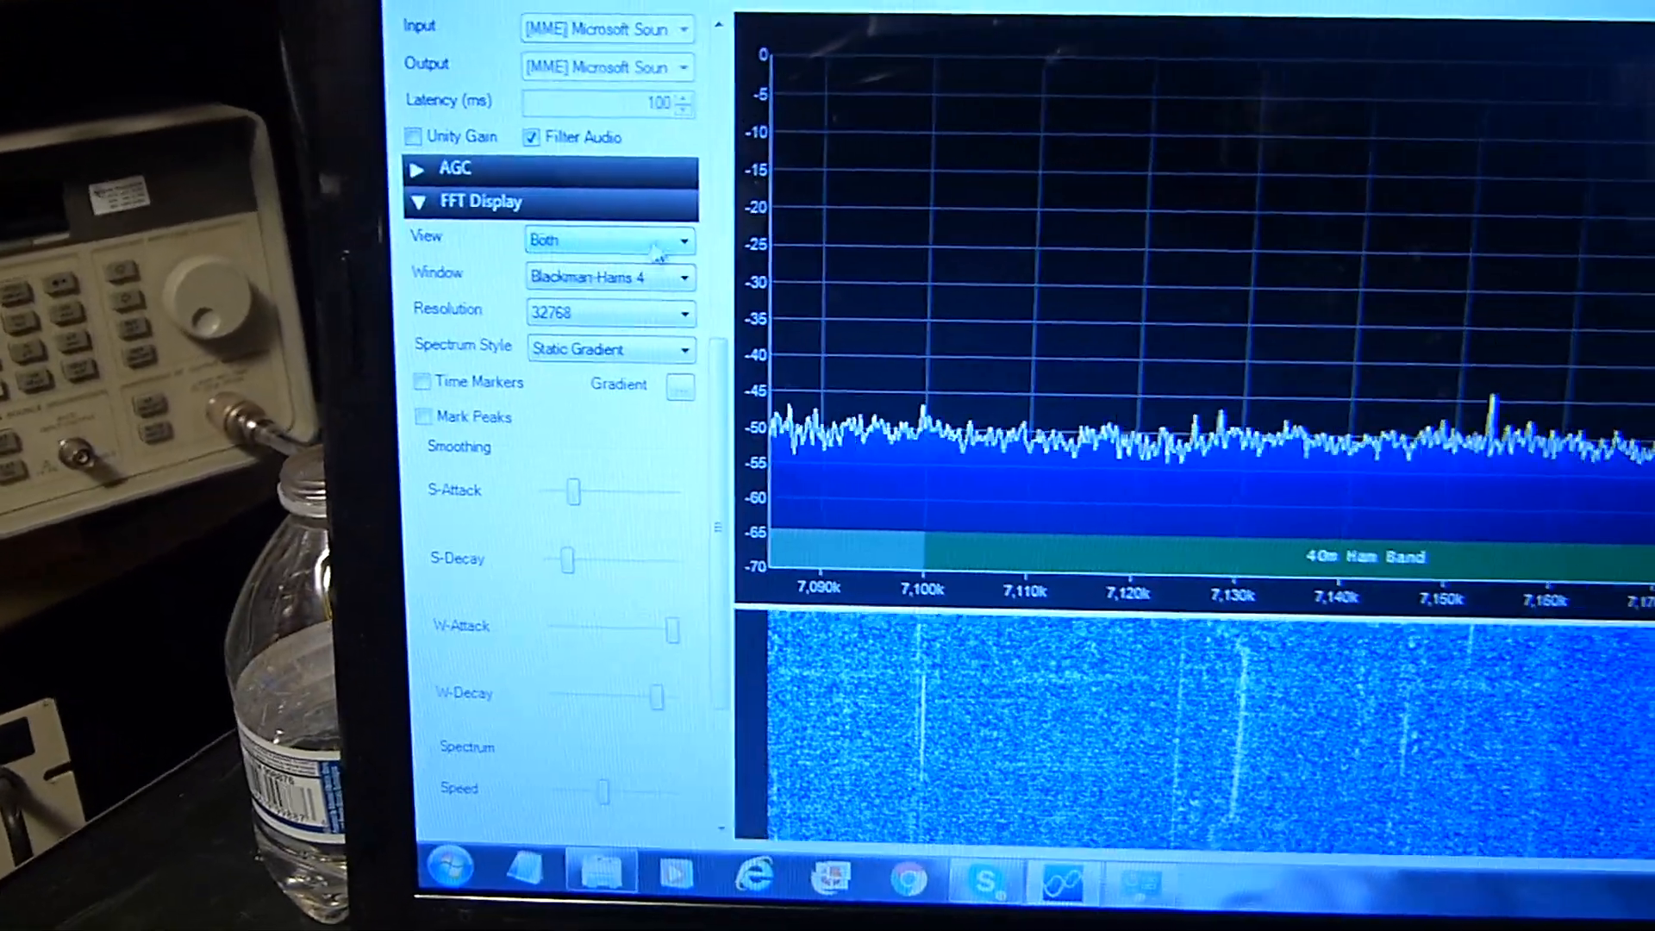
pyautogui.click(607, 241)
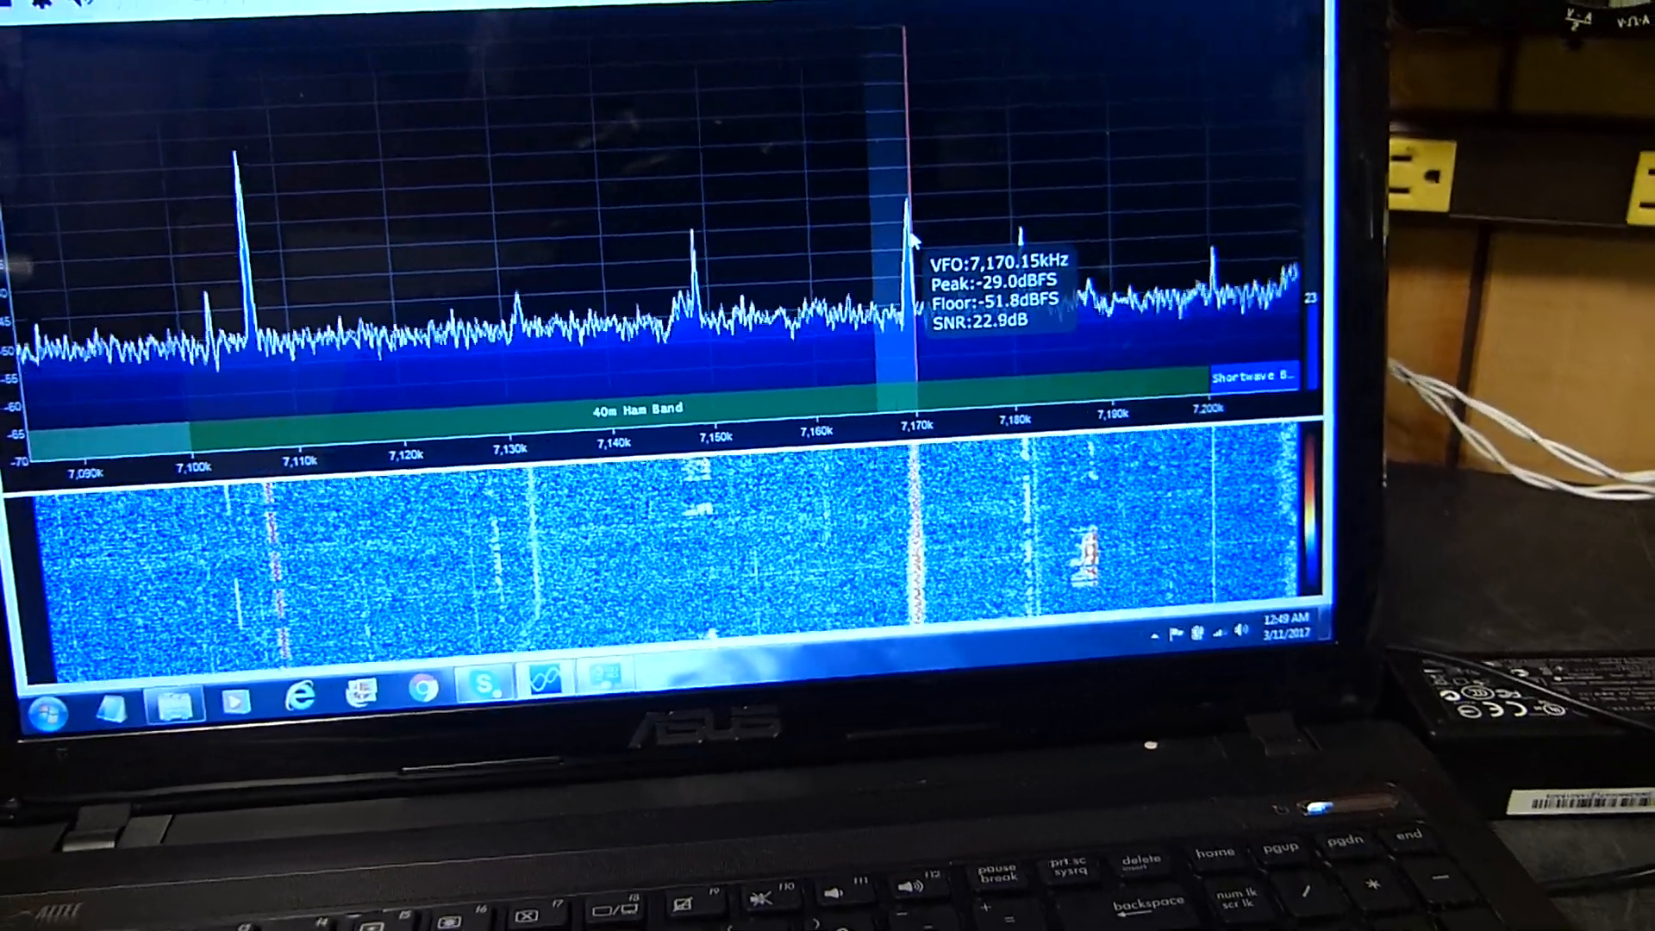
pyautogui.moveTo(1093, 195)
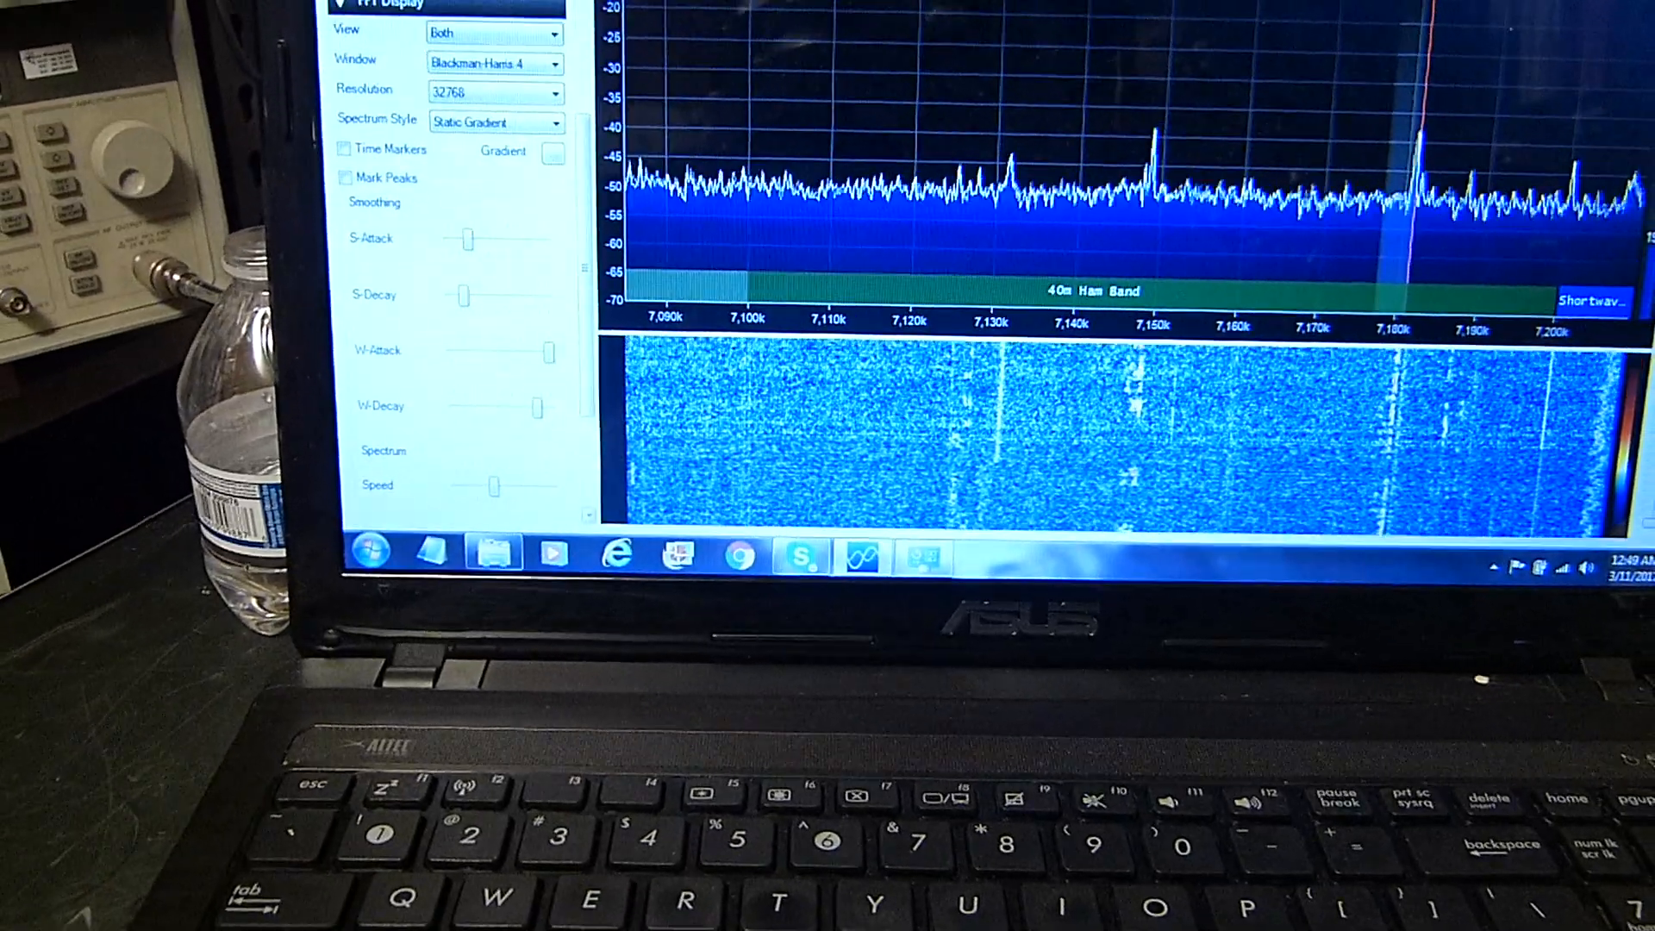
pyautogui.scroll(3)
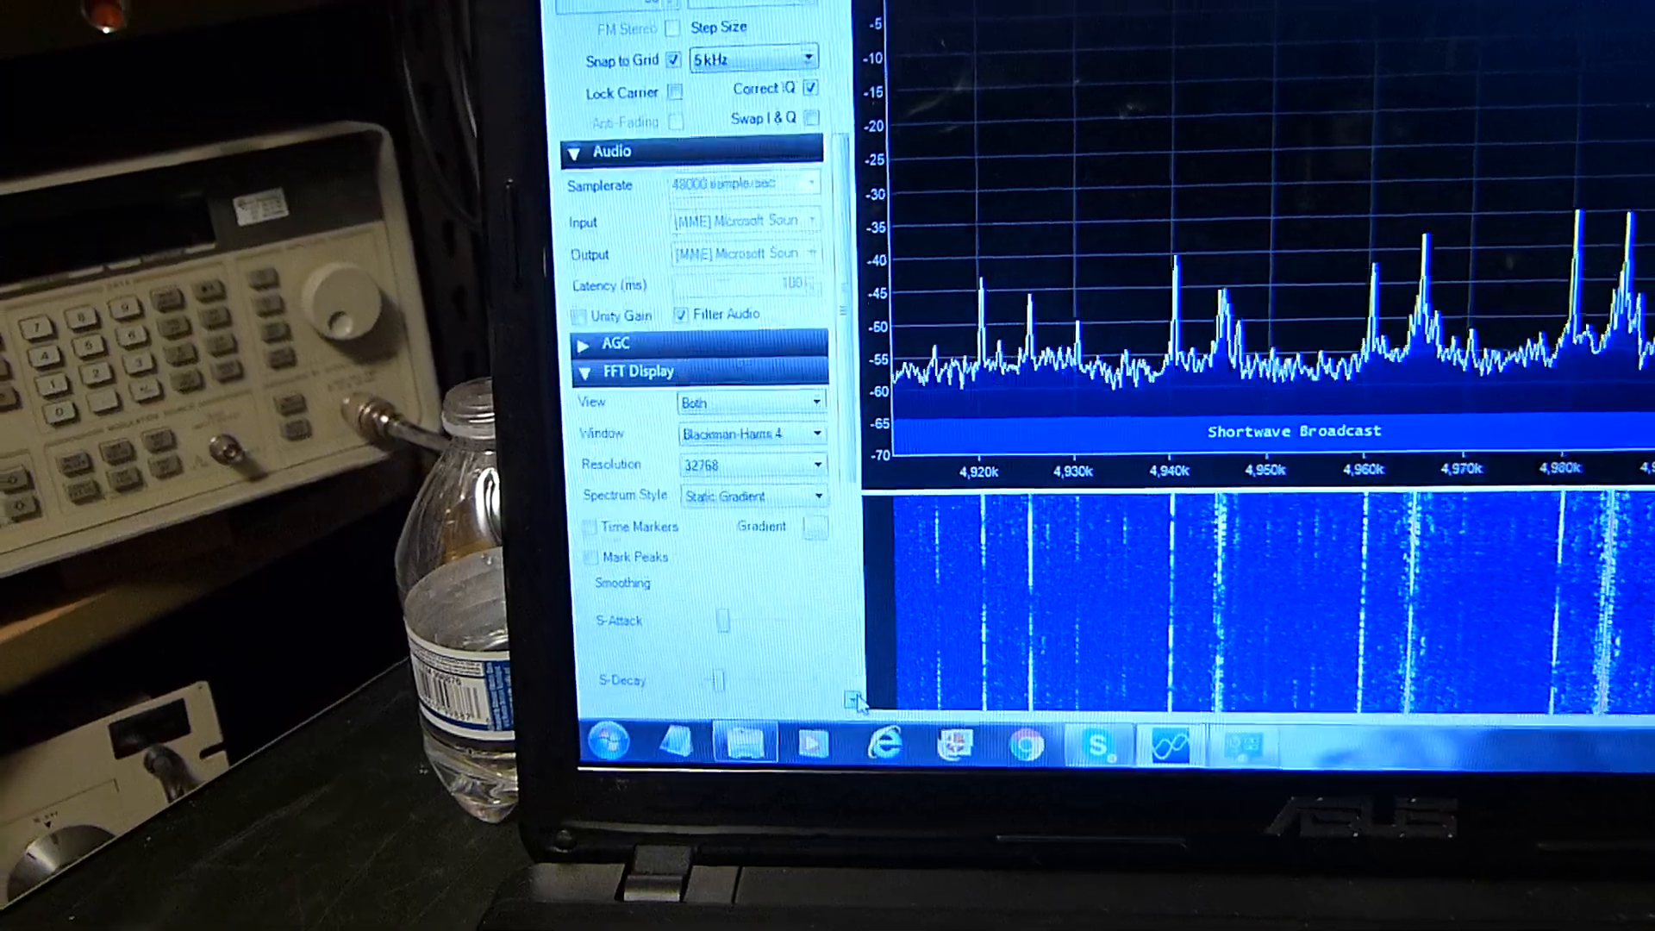
pyautogui.scroll(-3)
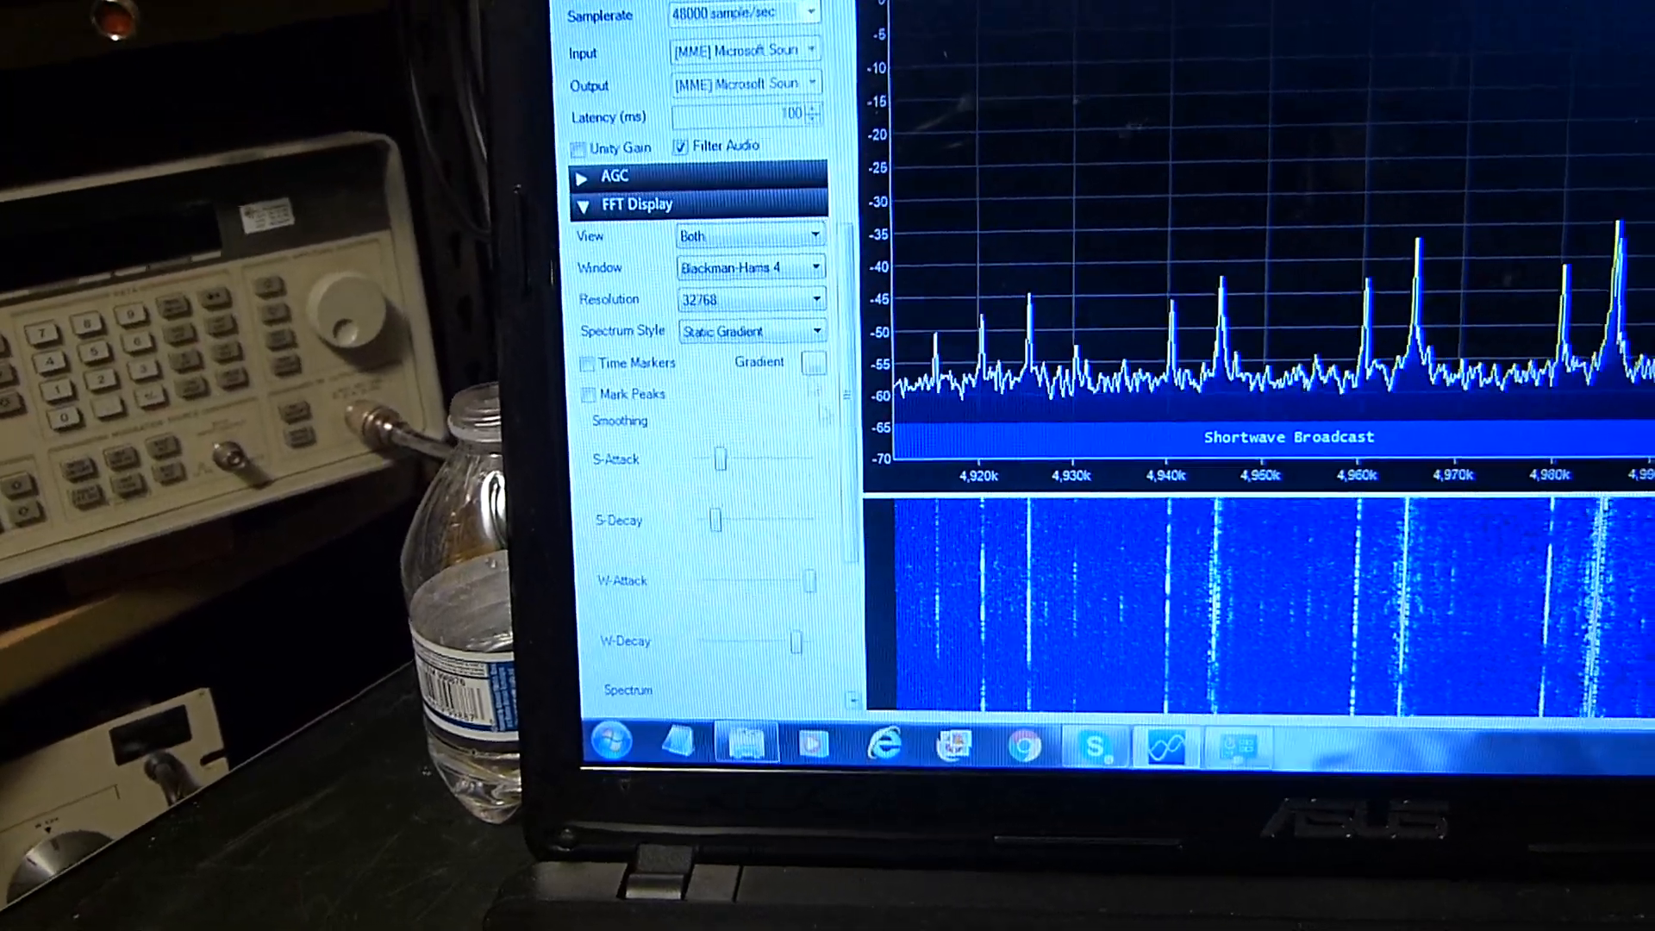
pyautogui.scroll(-3)
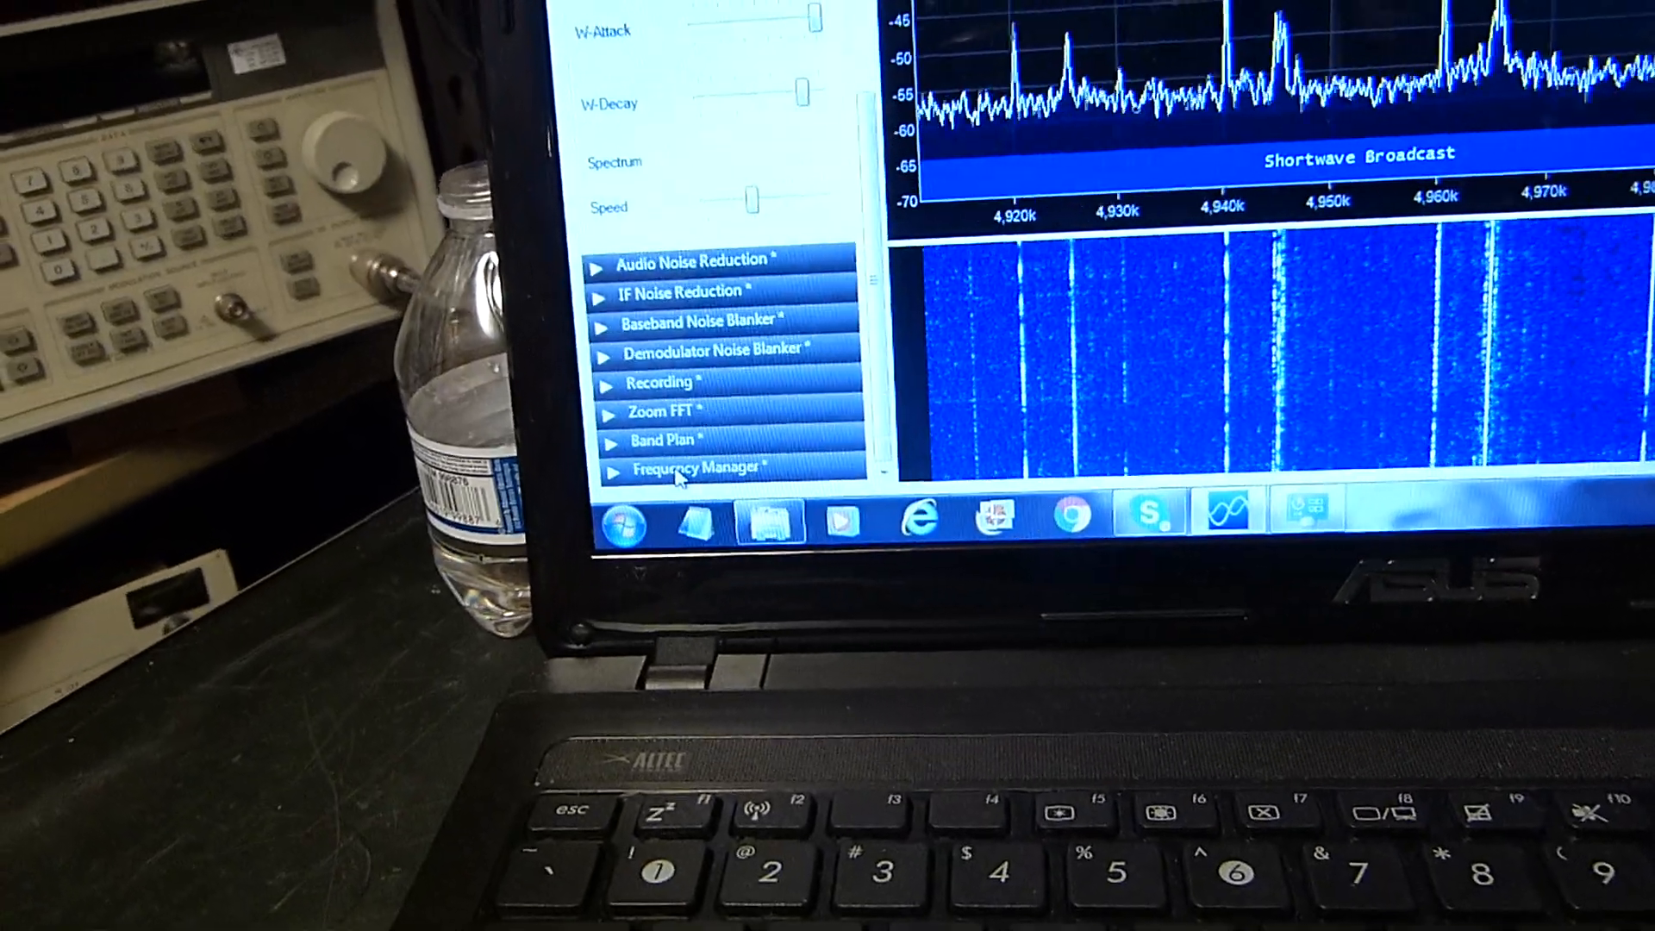
pyautogui.click(702, 467)
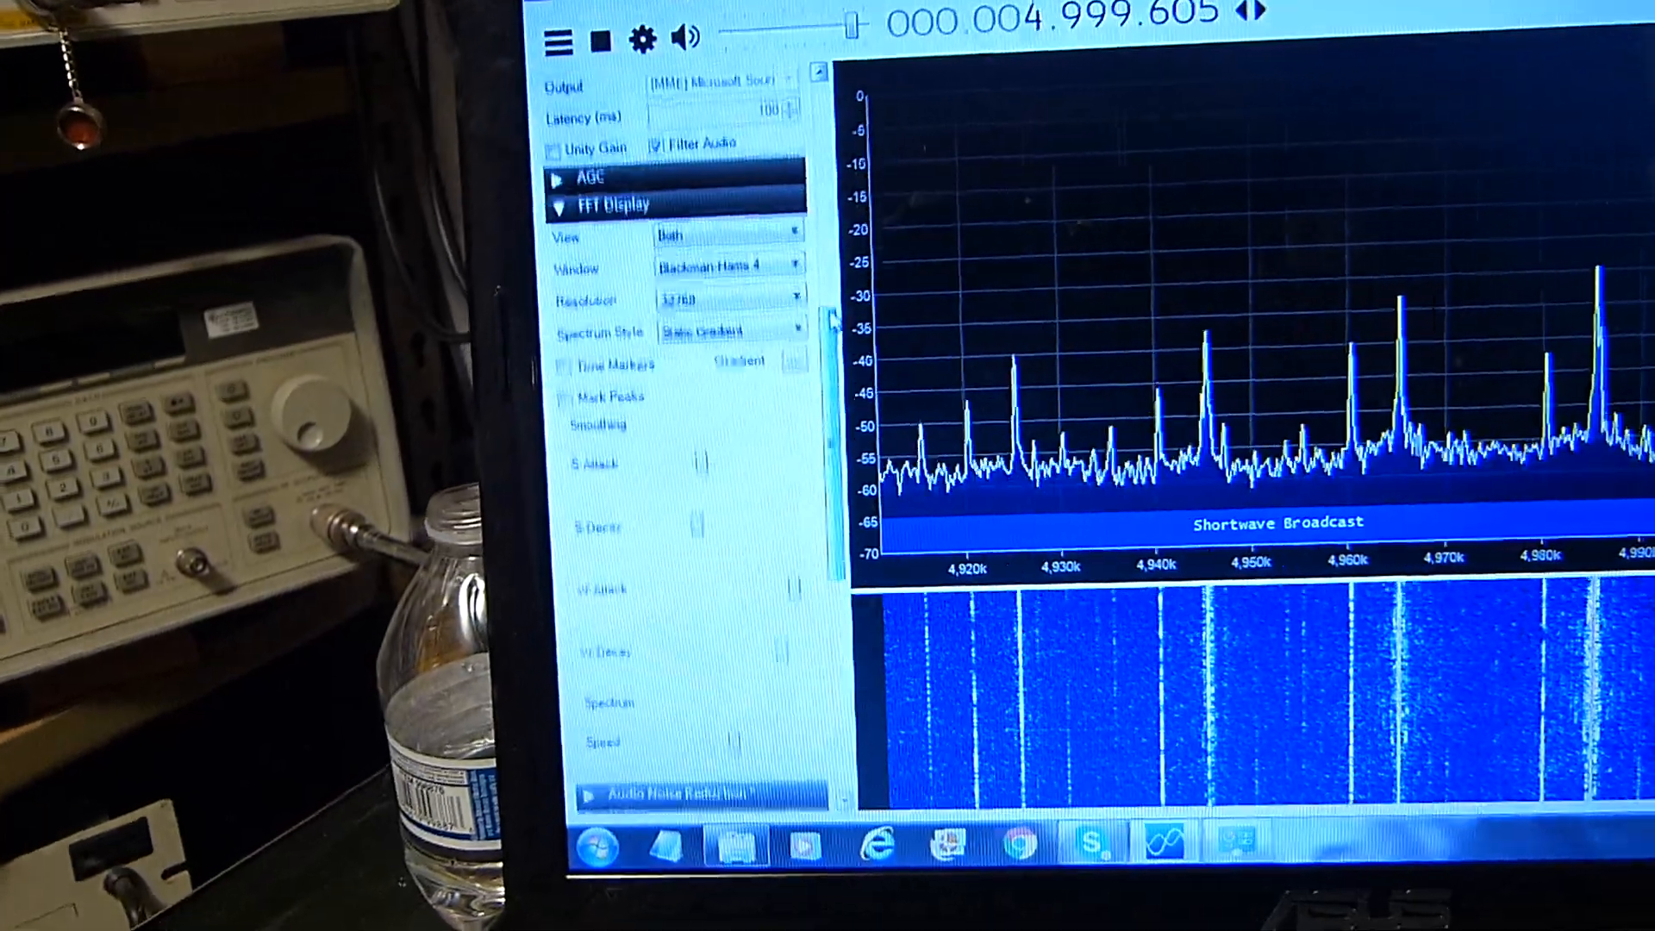
pyautogui.scroll(3)
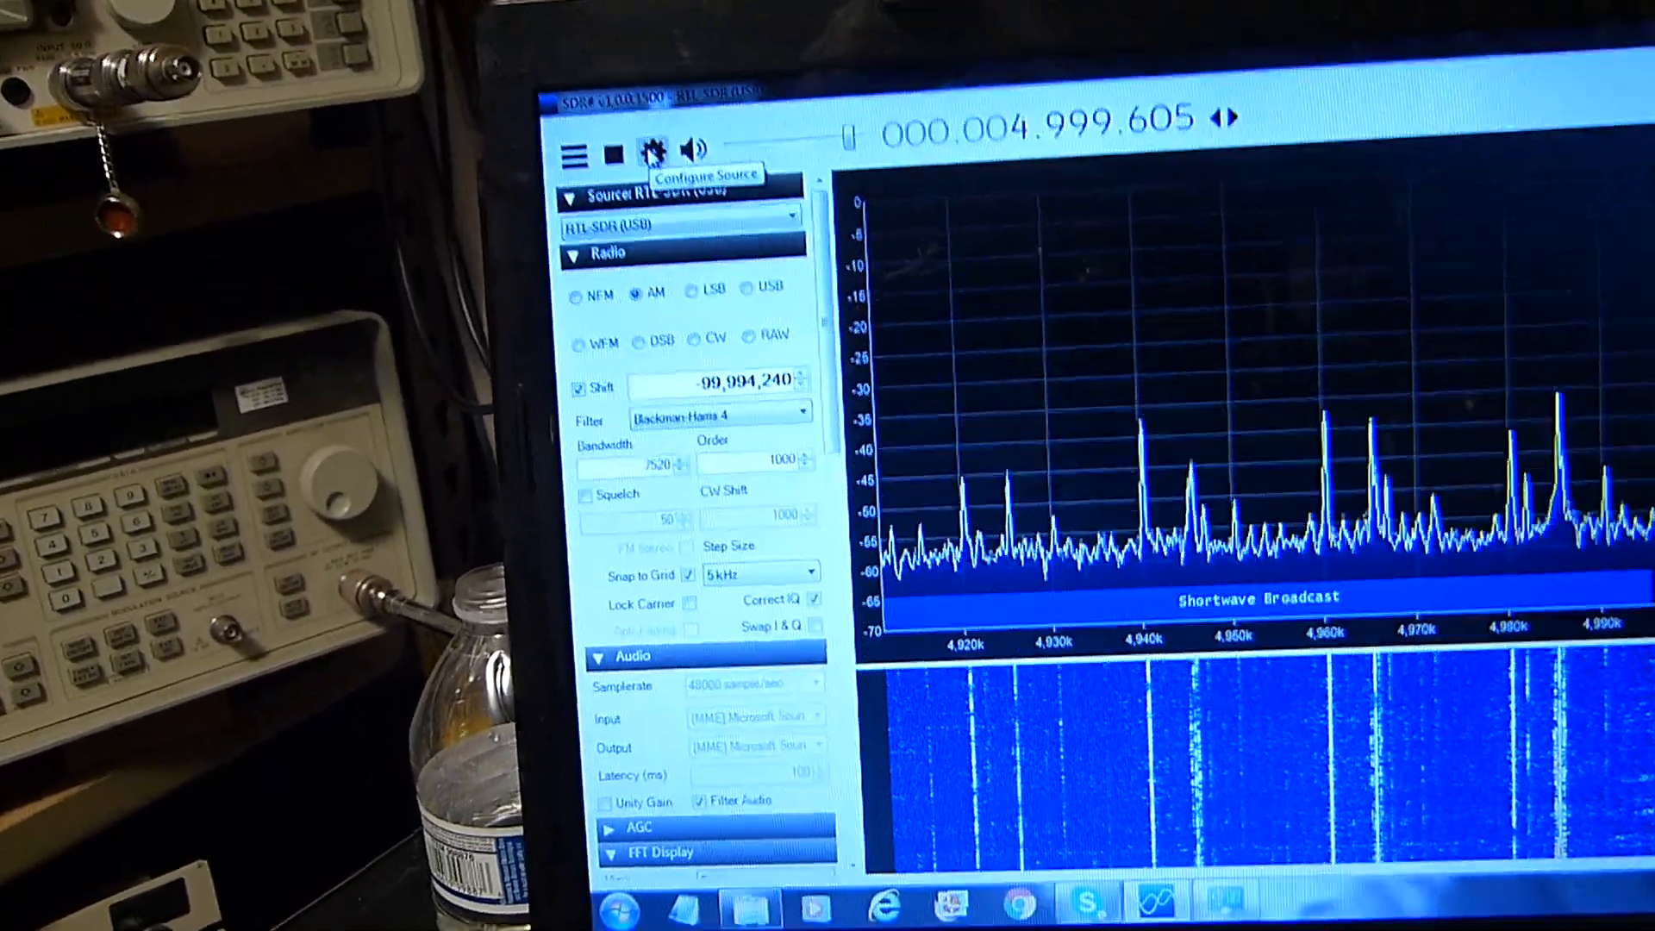
# Step: In the RTL-SDR Controller, toggle Tuner AGC on then off and enable RTL AGC at 16.6 dB gain
pyautogui.click(651, 152)
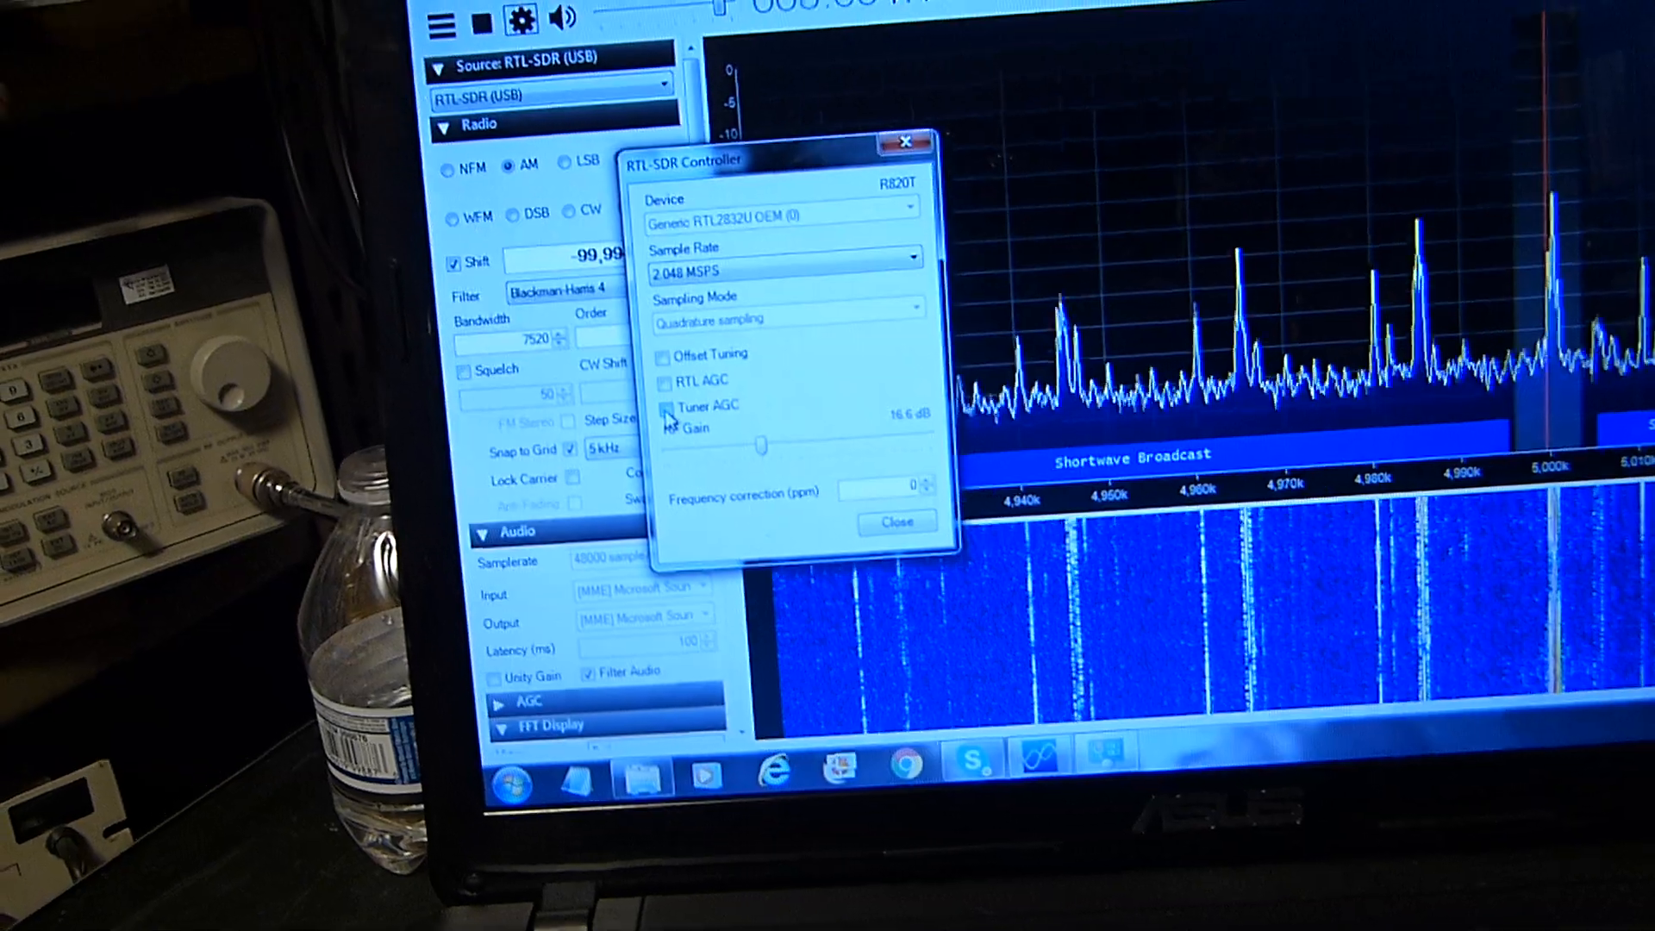
pyautogui.click(668, 410)
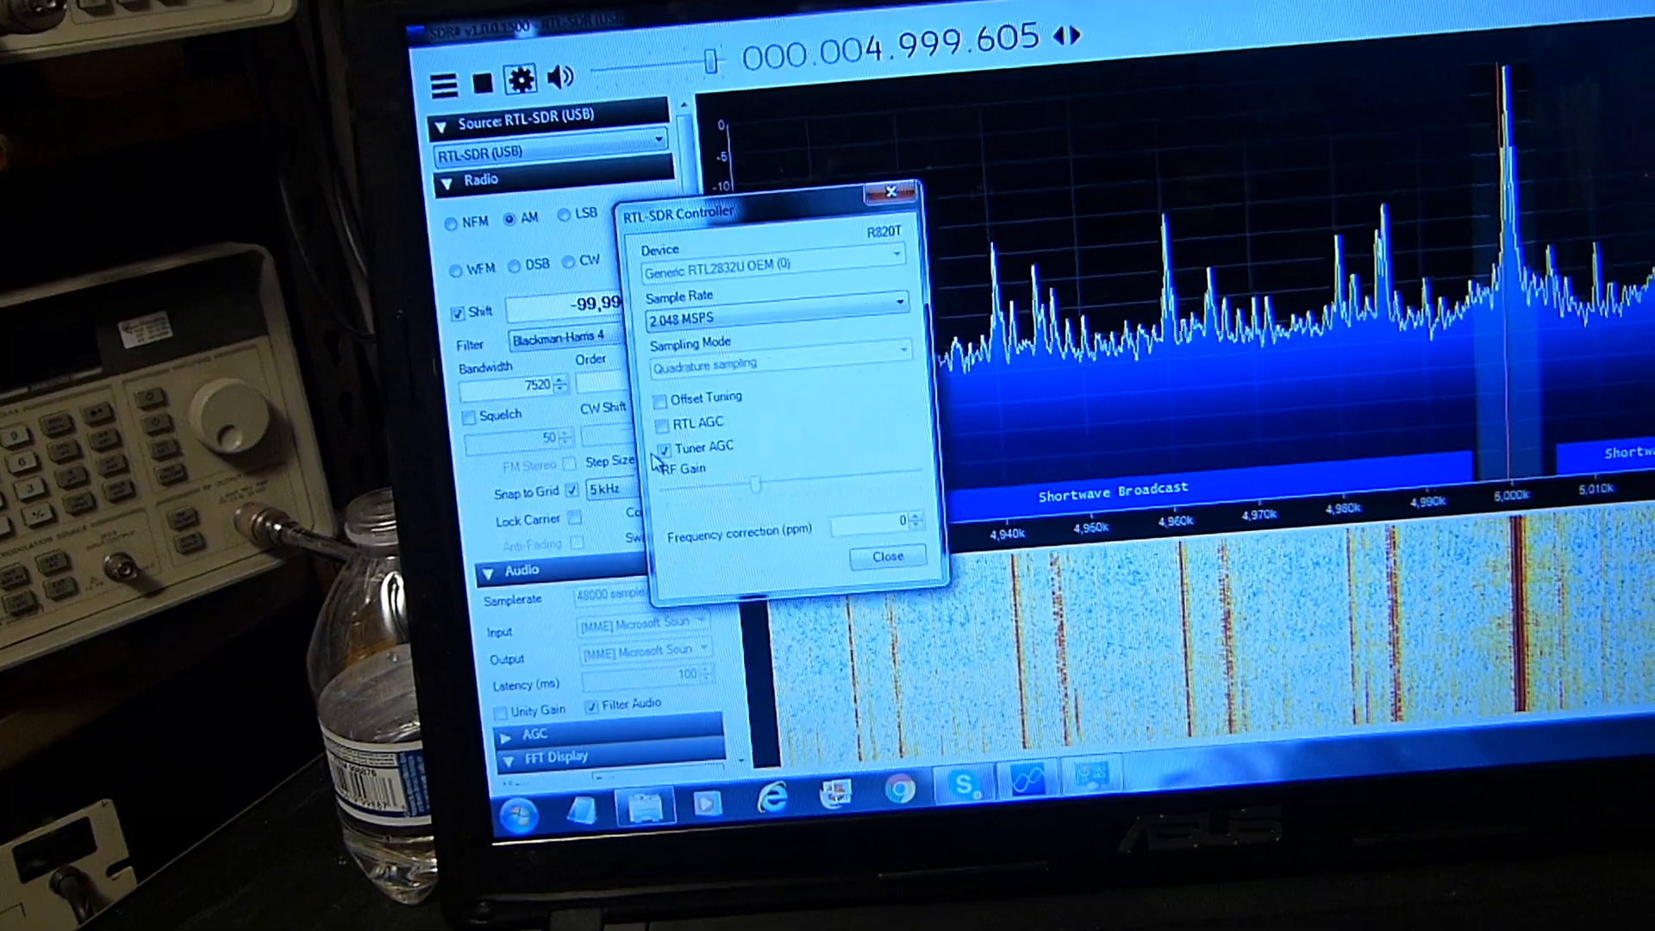
pyautogui.click(663, 450)
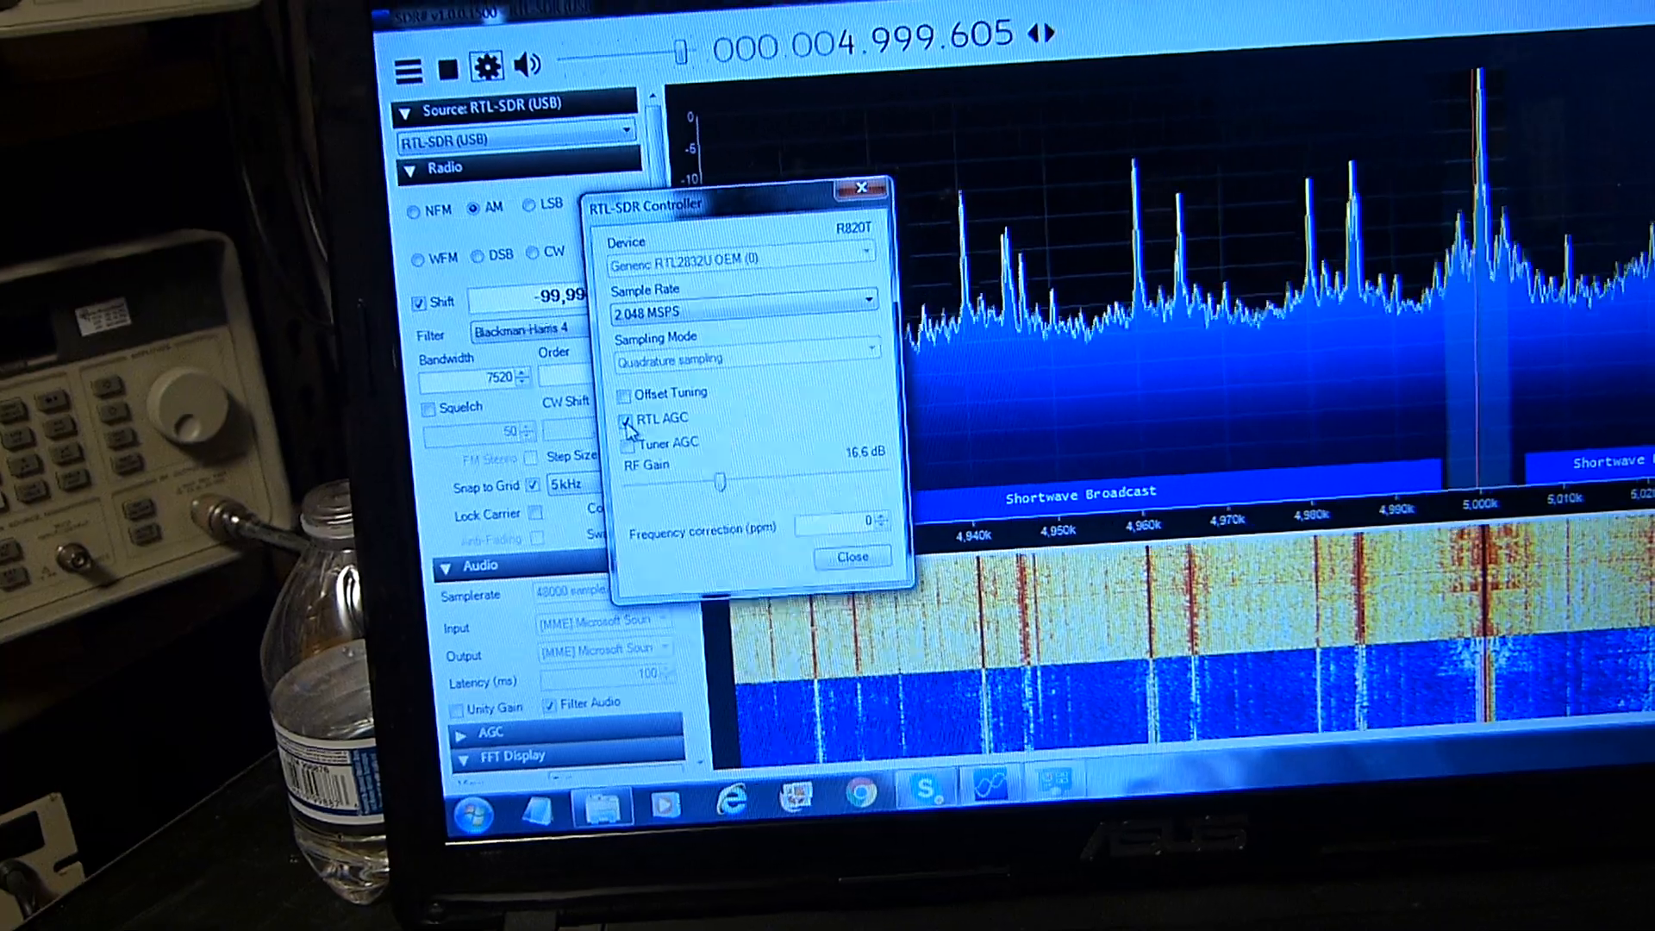
pyautogui.click(624, 420)
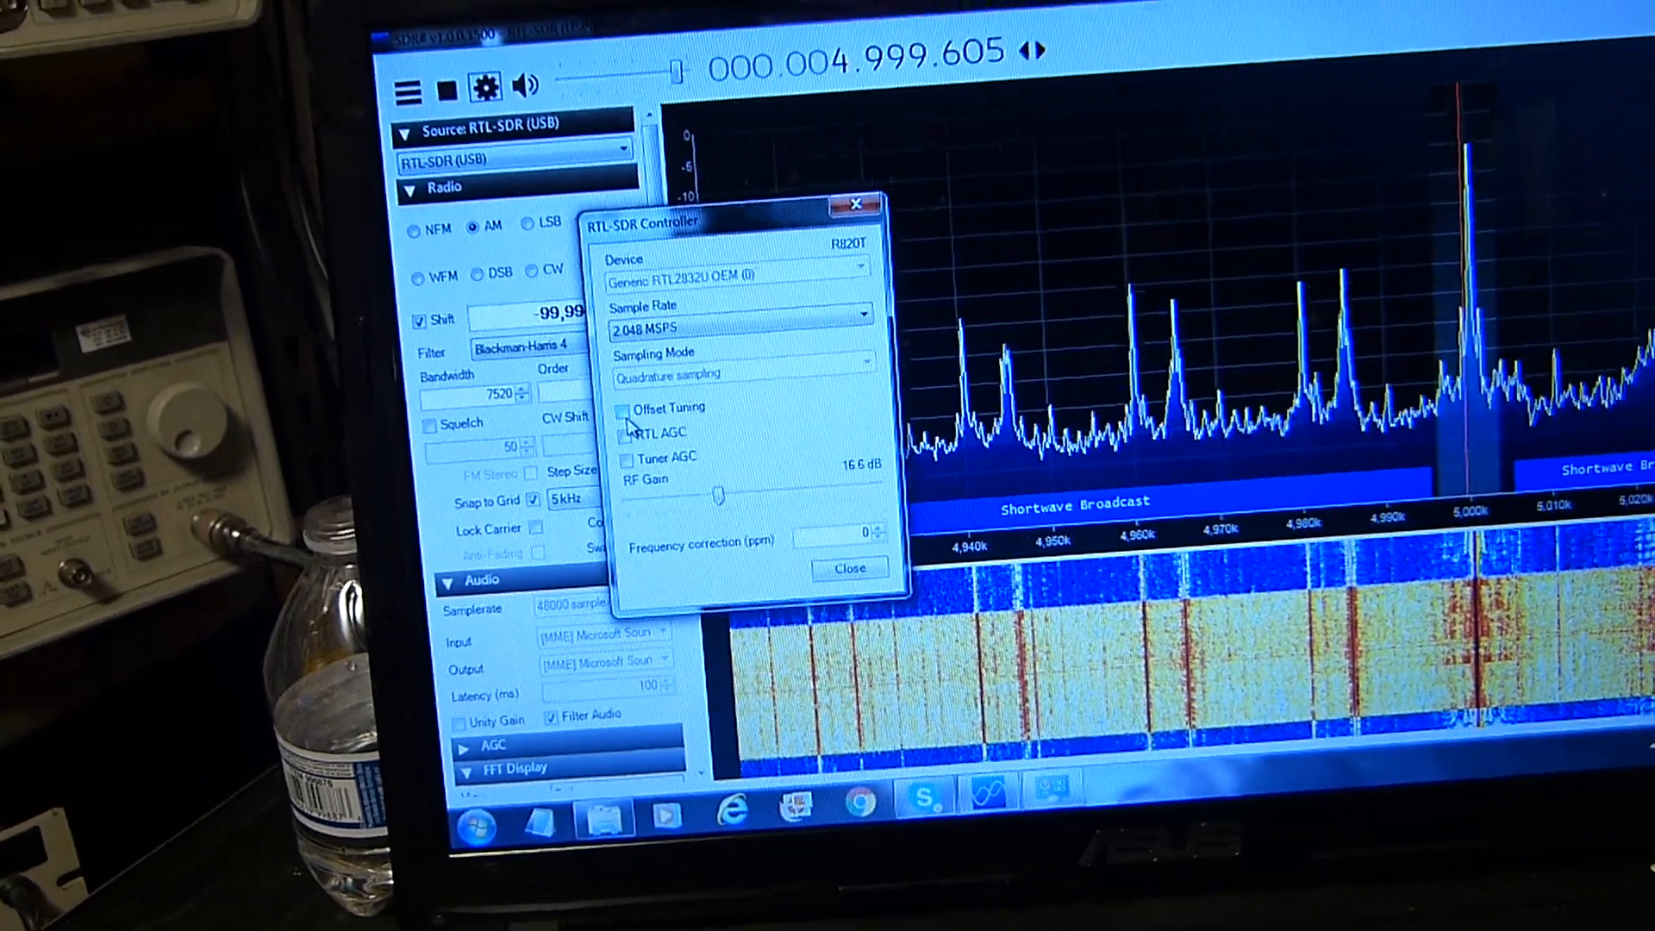